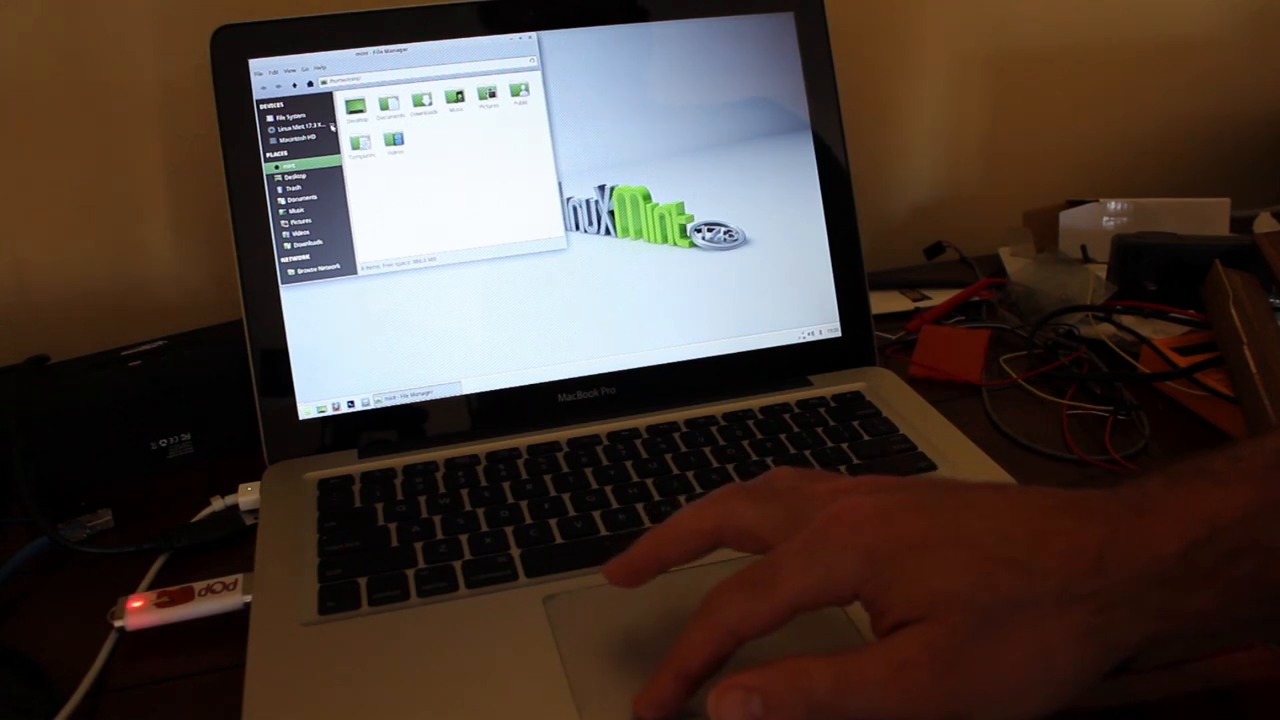
- Eject the Linux Mint 17.3 USB drive from the Nemo sidebar's Devices list
click(330, 122)
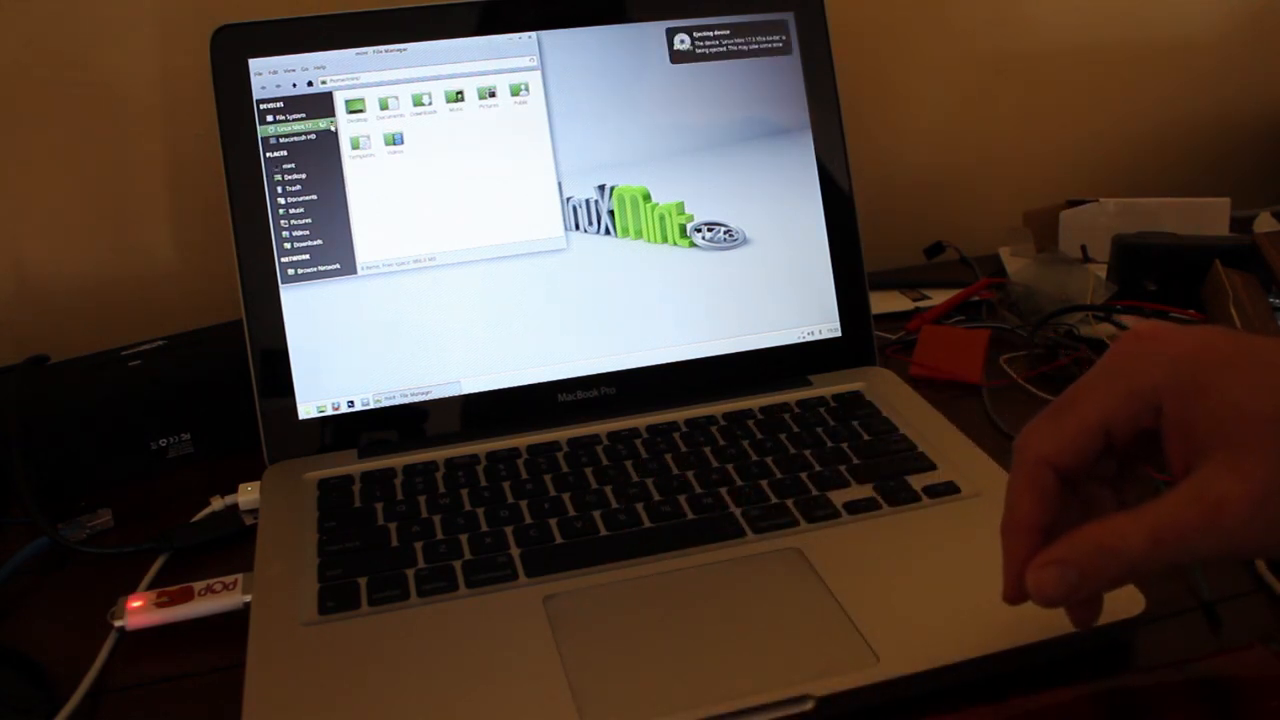